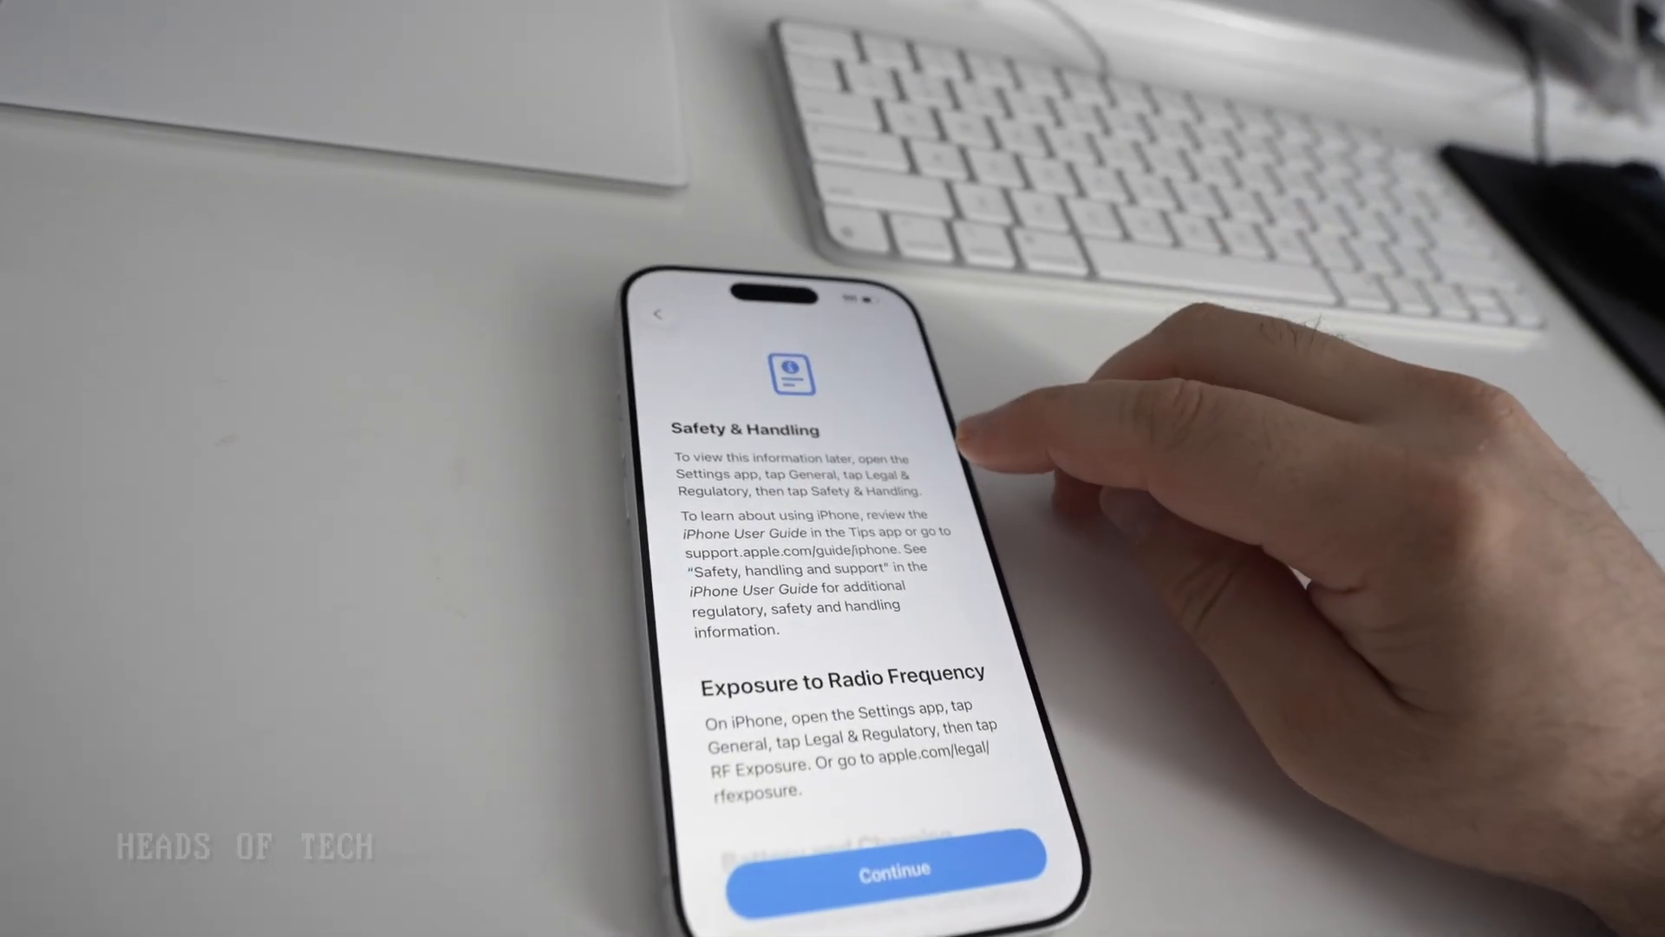
Step: Run Google's internet speed test from the 'speed test' results to measure download speed
scroll(down, 3)
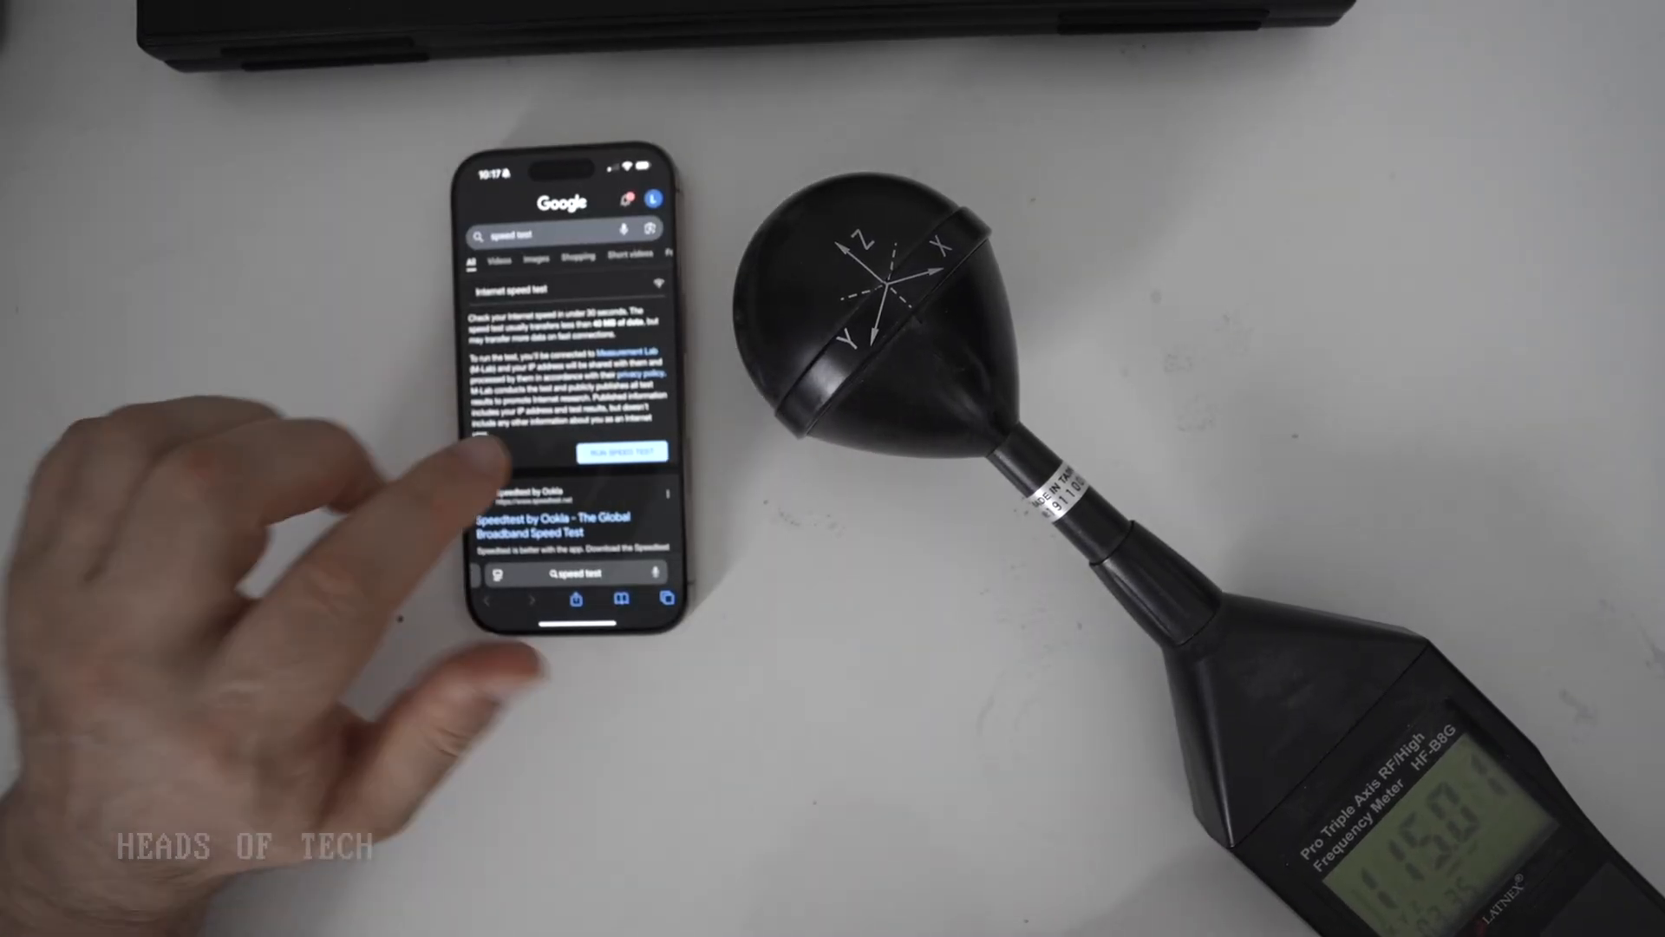
click(621, 450)
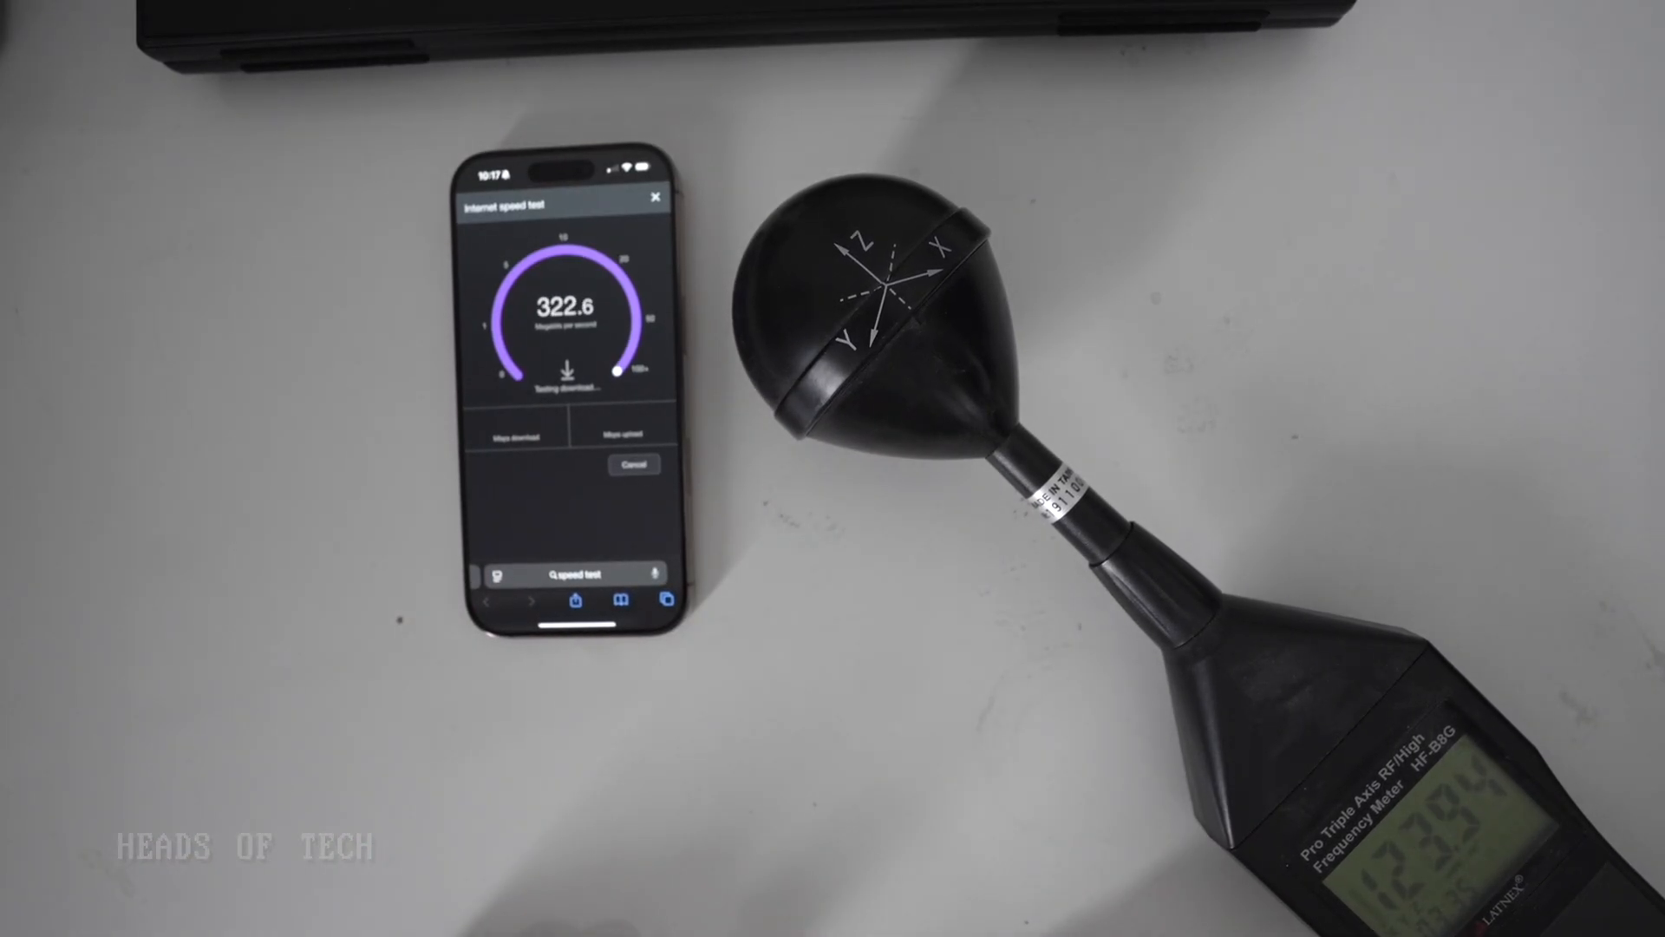